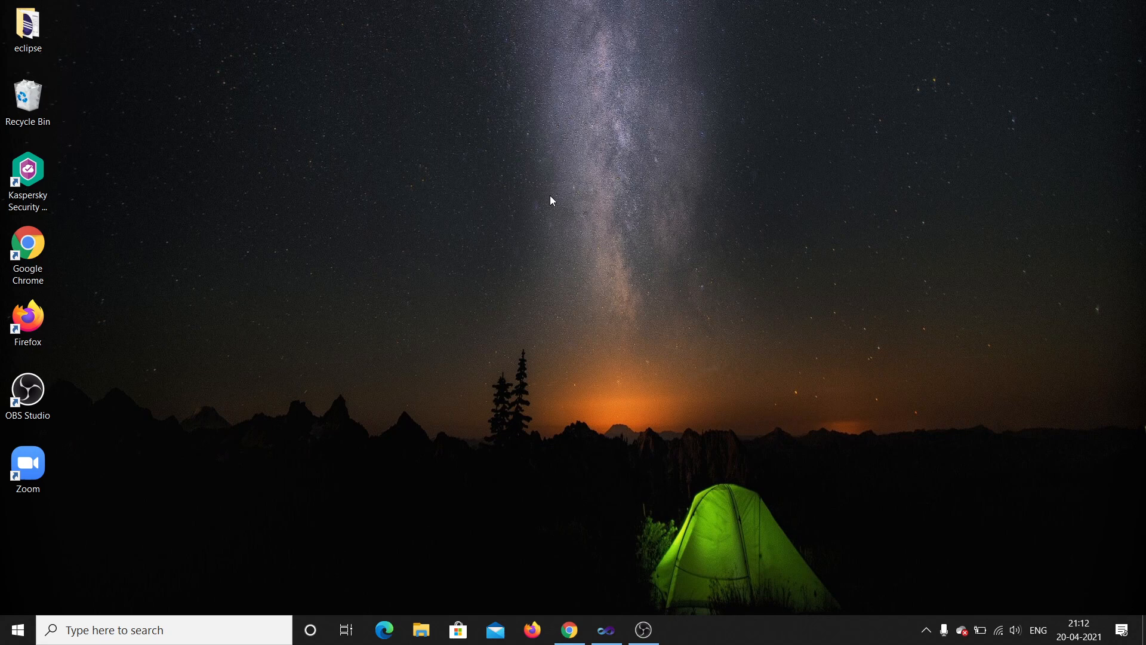
pyautogui.moveTo(621, 250)
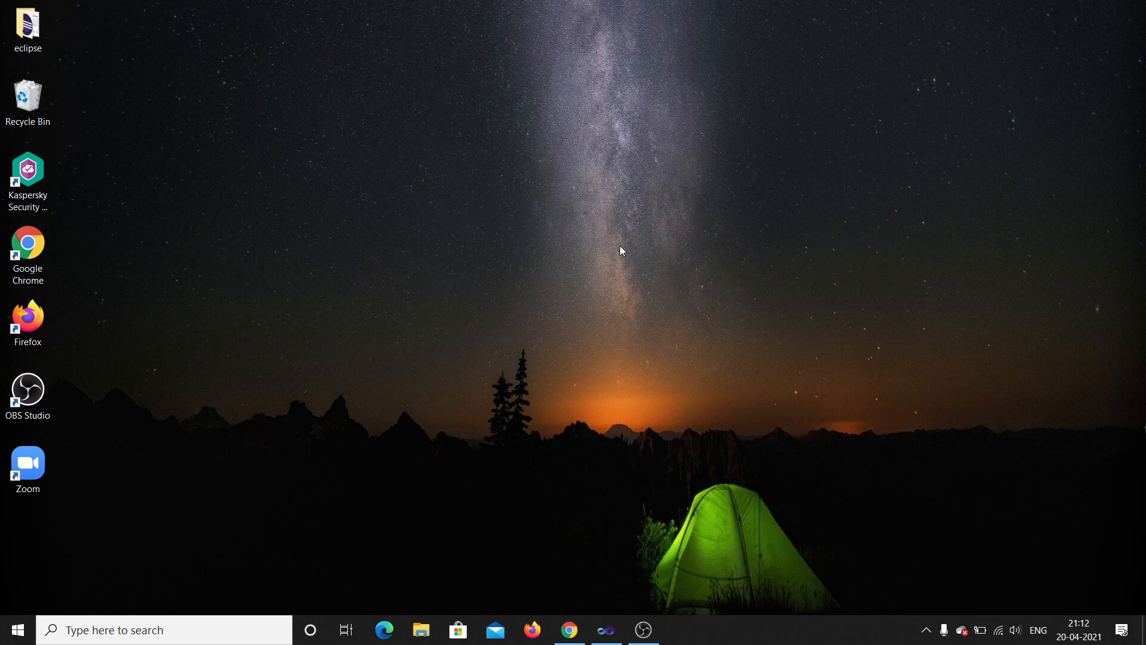
pyautogui.moveTo(592, 586)
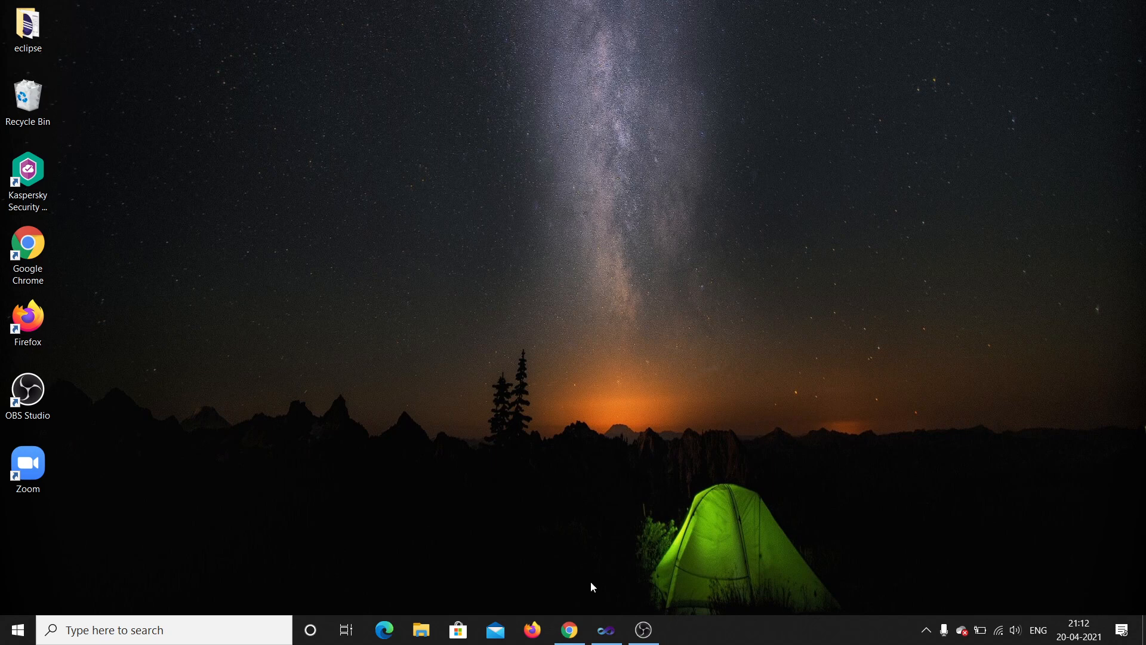
# - Bring the opengldemo project with sample.cpp into view from the taskbar
pyautogui.click(606, 629)
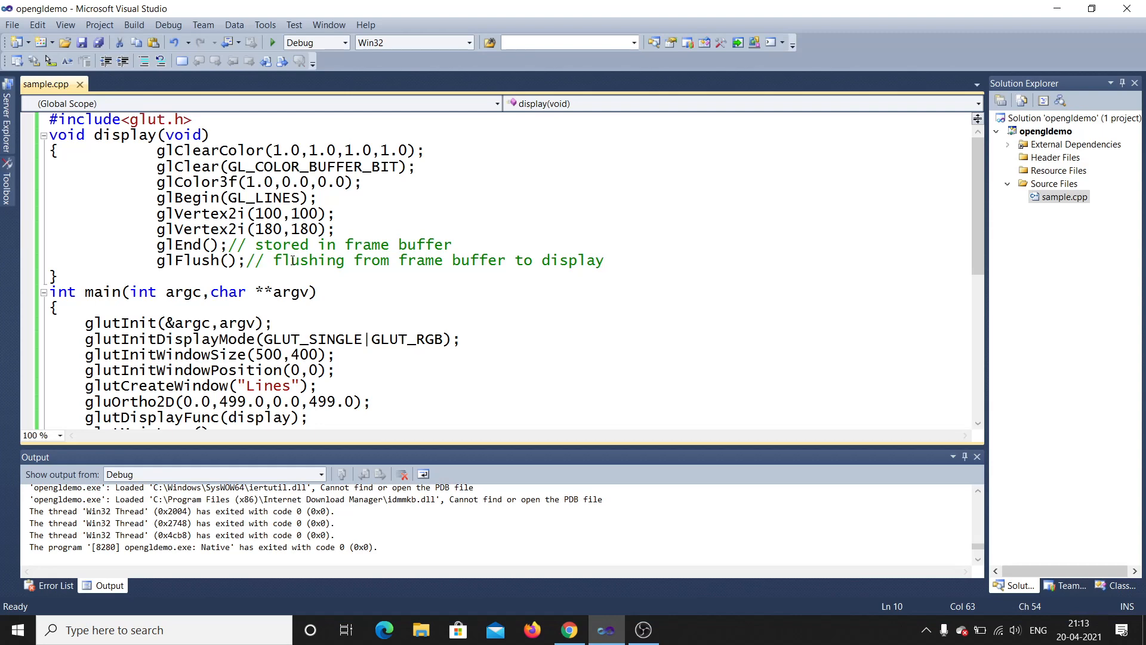
pyautogui.moveTo(256, 197)
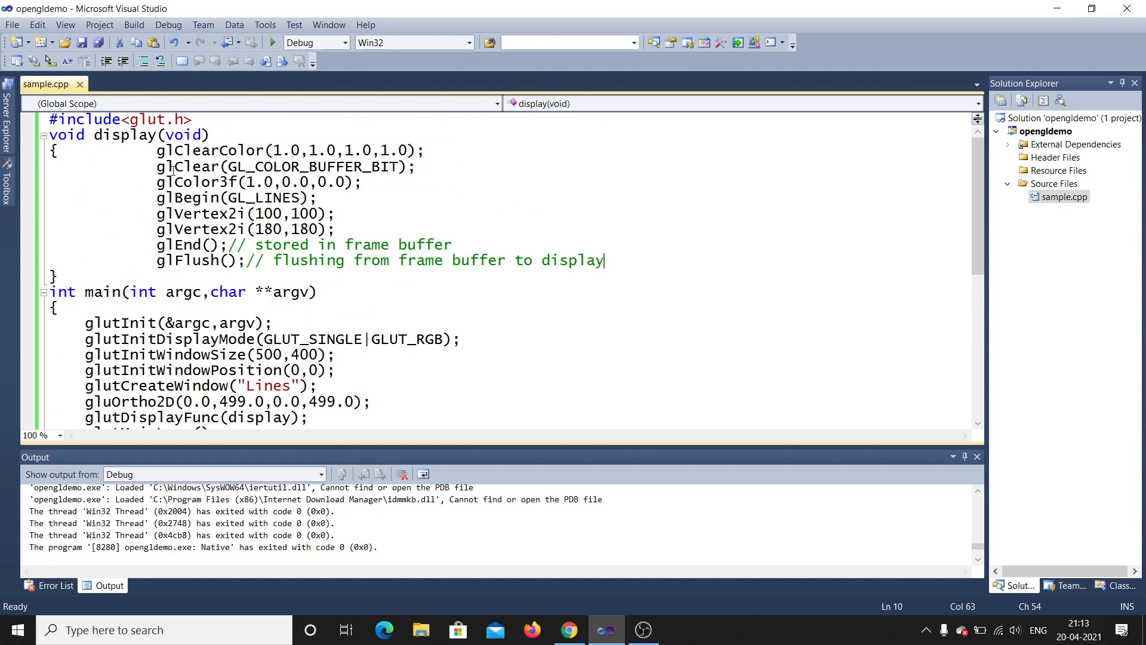
pyautogui.moveTo(197, 181)
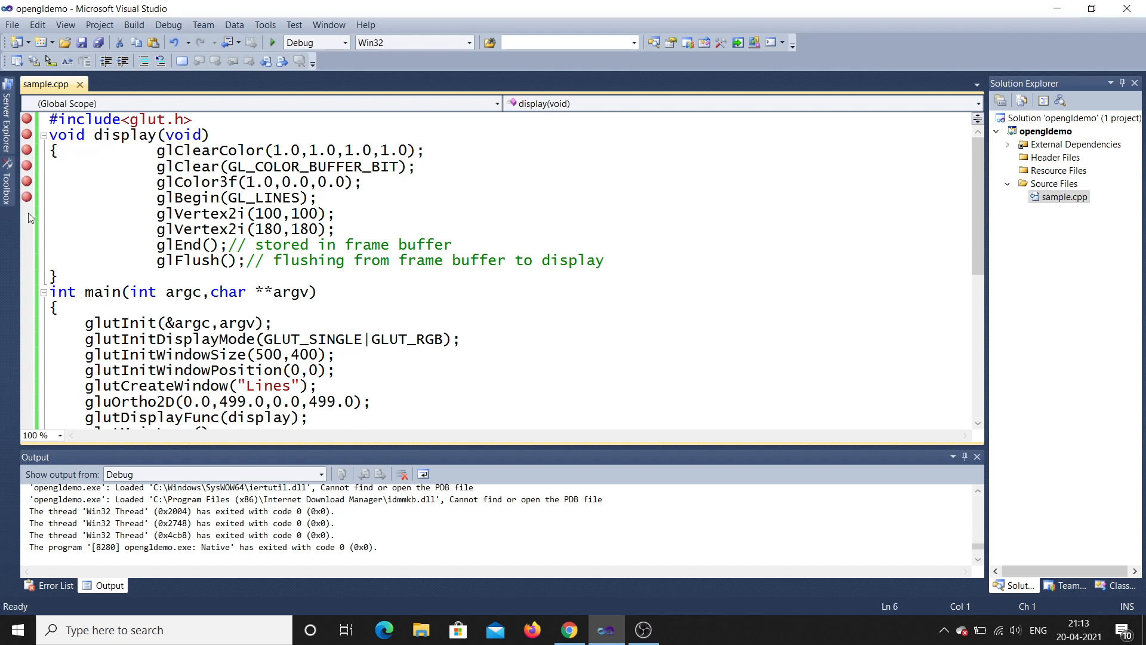
# - Add a breakpoint on the next code line of sample.cpp
pyautogui.click(51, 259)
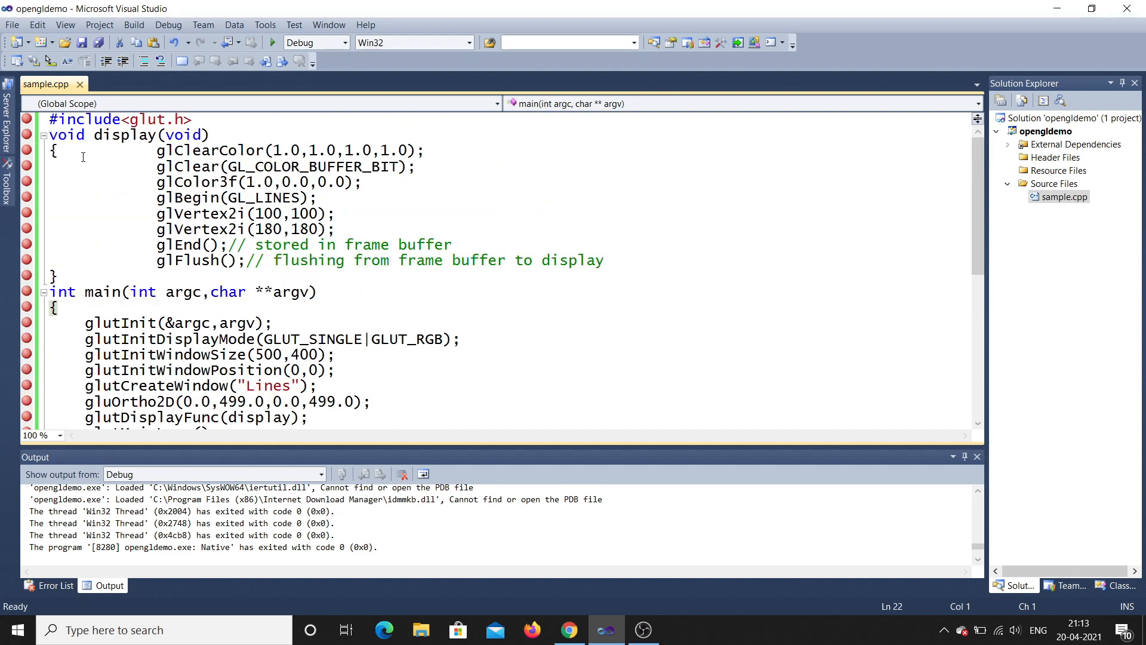
# - Start the debugger so opengldemo halts at glutInit(&argc,argv); on line 13 in main
pyautogui.click(98, 41)
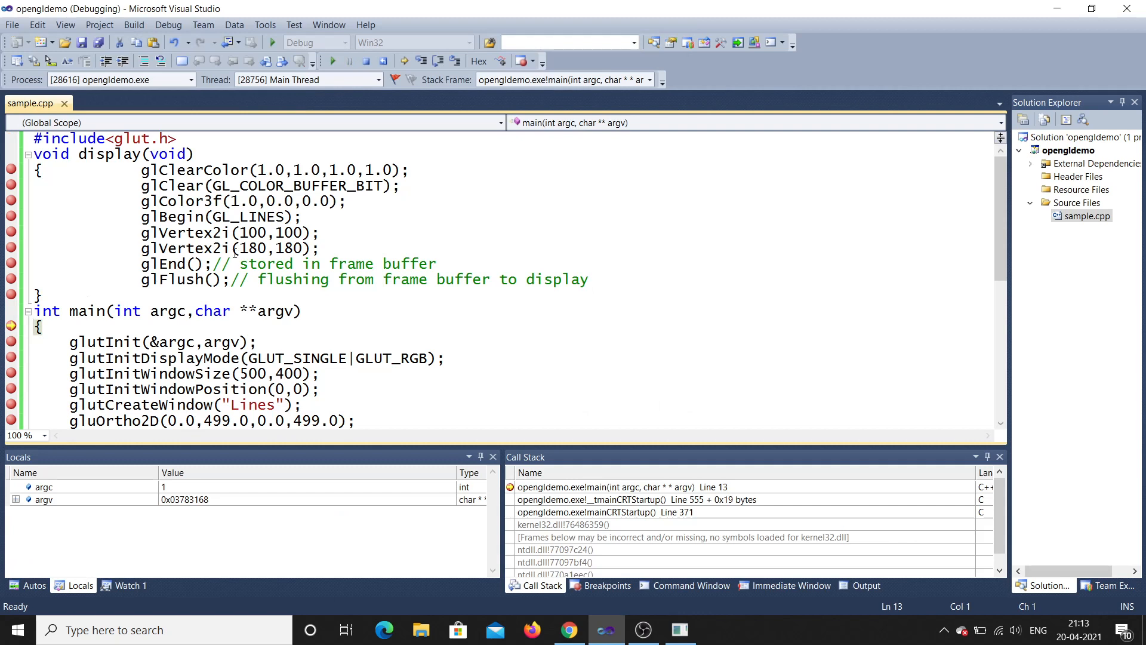
pyautogui.moveTo(12, 326)
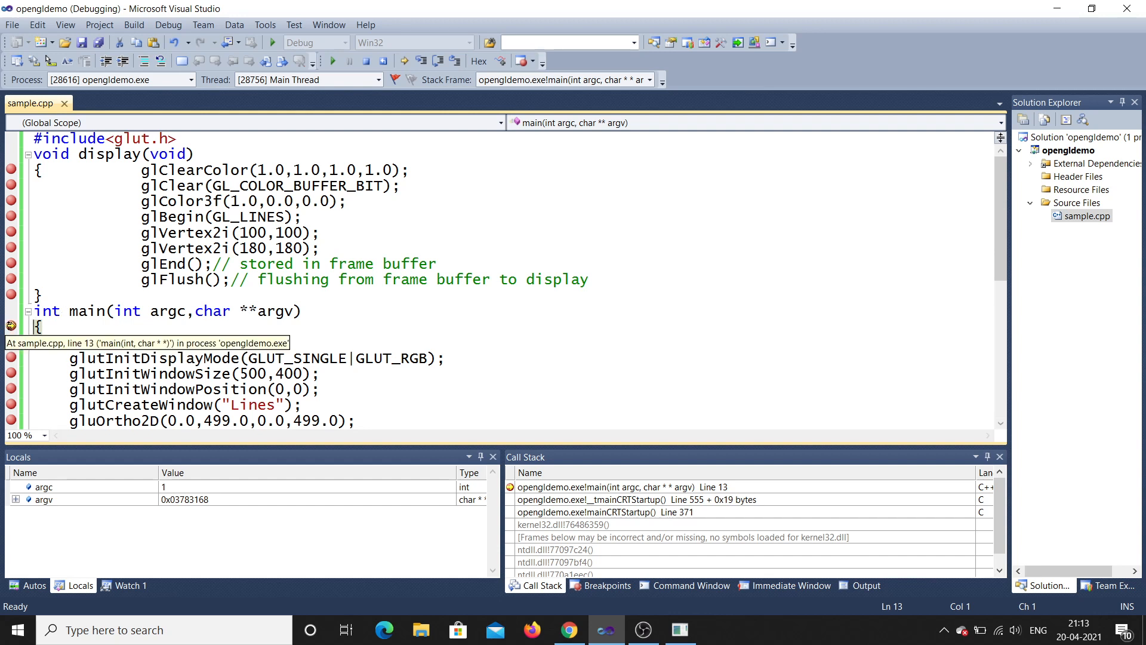
pyautogui.write('glutInit(&argc,argv);')
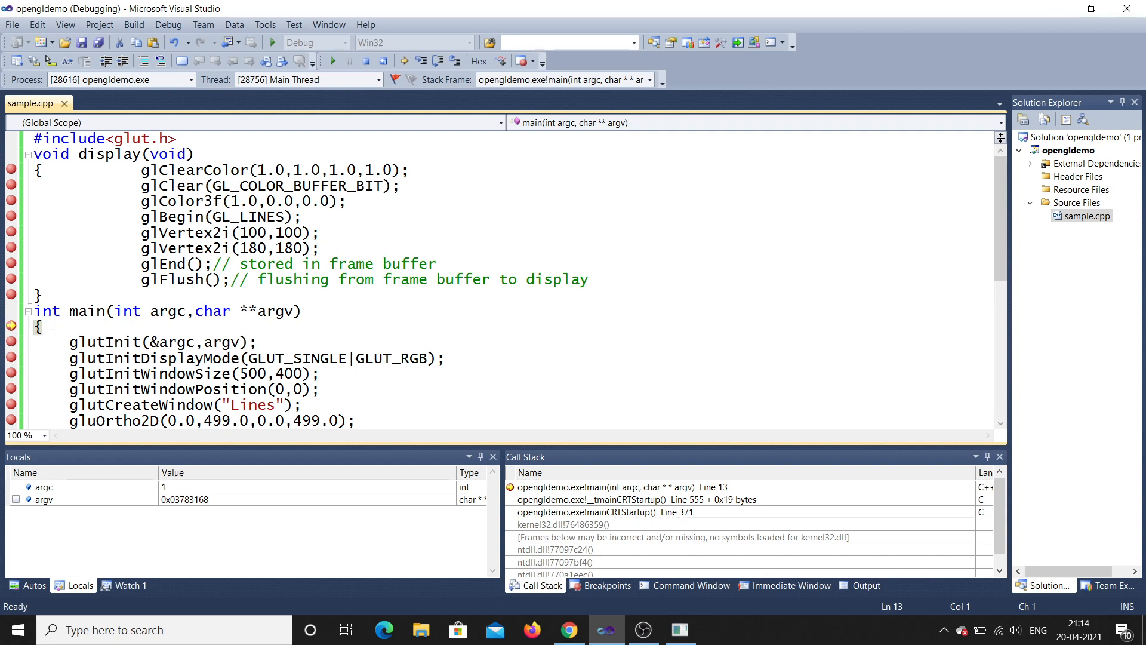
pyautogui.moveTo(331, 61)
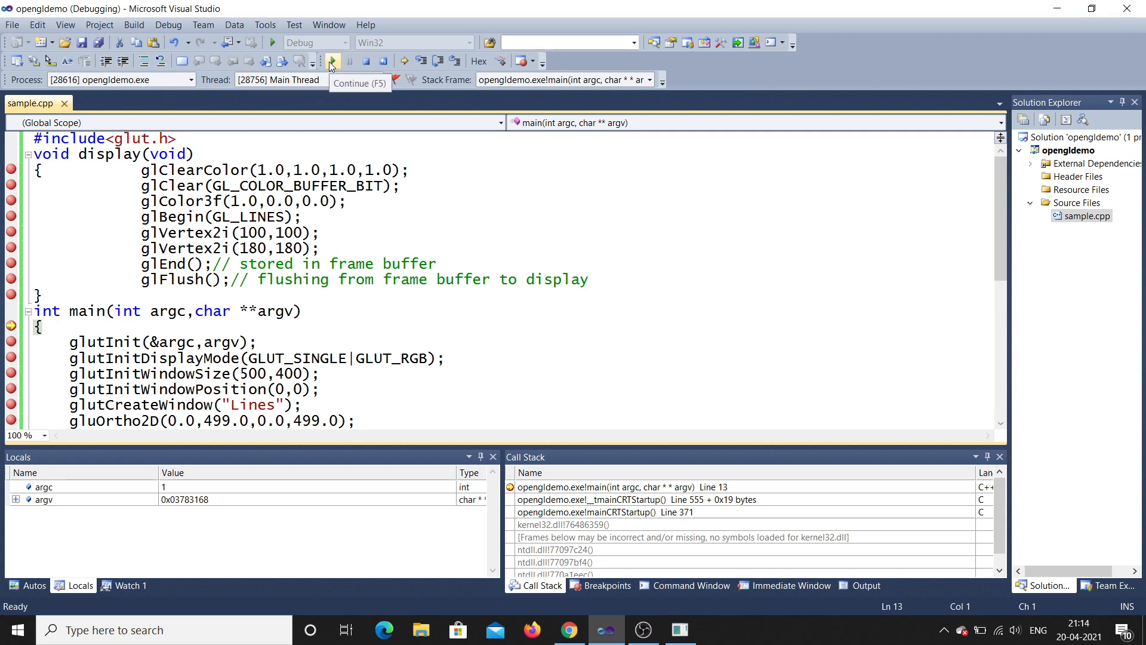
# - Continue through main's breakpoints until the debugger sits at glutDisplayFunc(display) on line 20
pyautogui.click(331, 61)
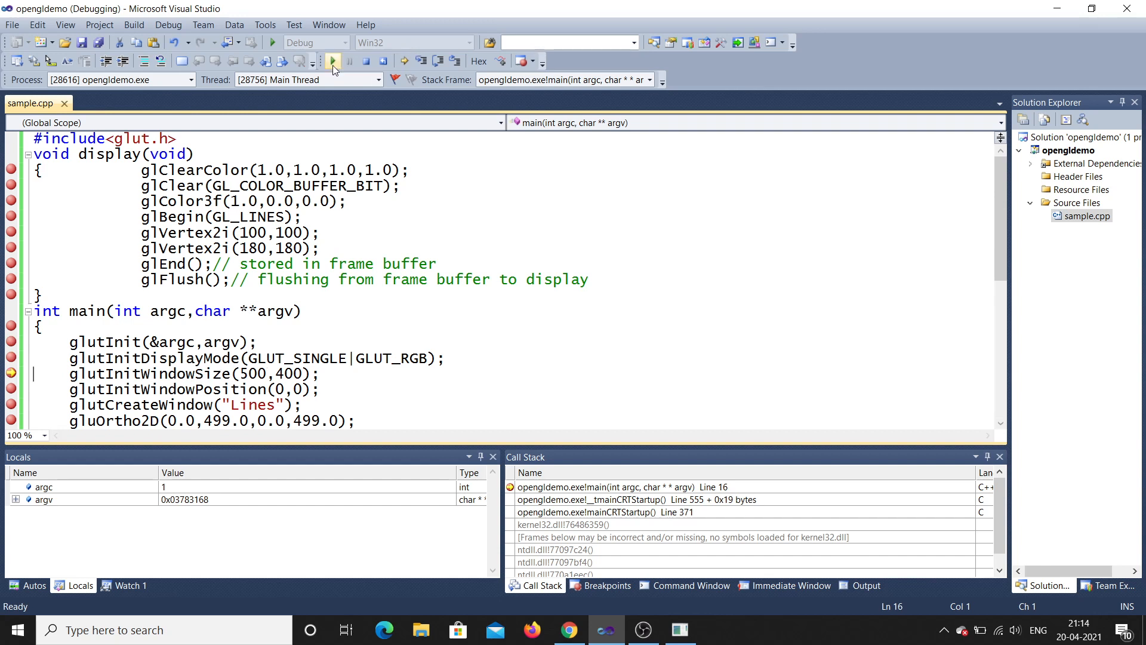
pyautogui.click(331, 61)
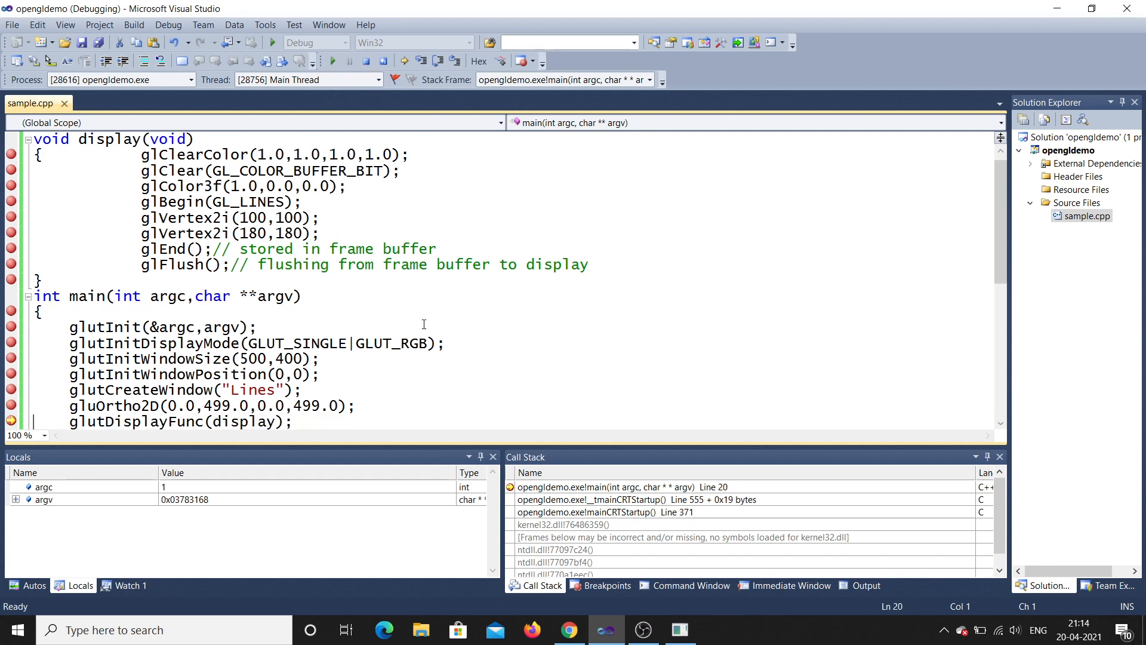
pyautogui.moveTo(256, 391)
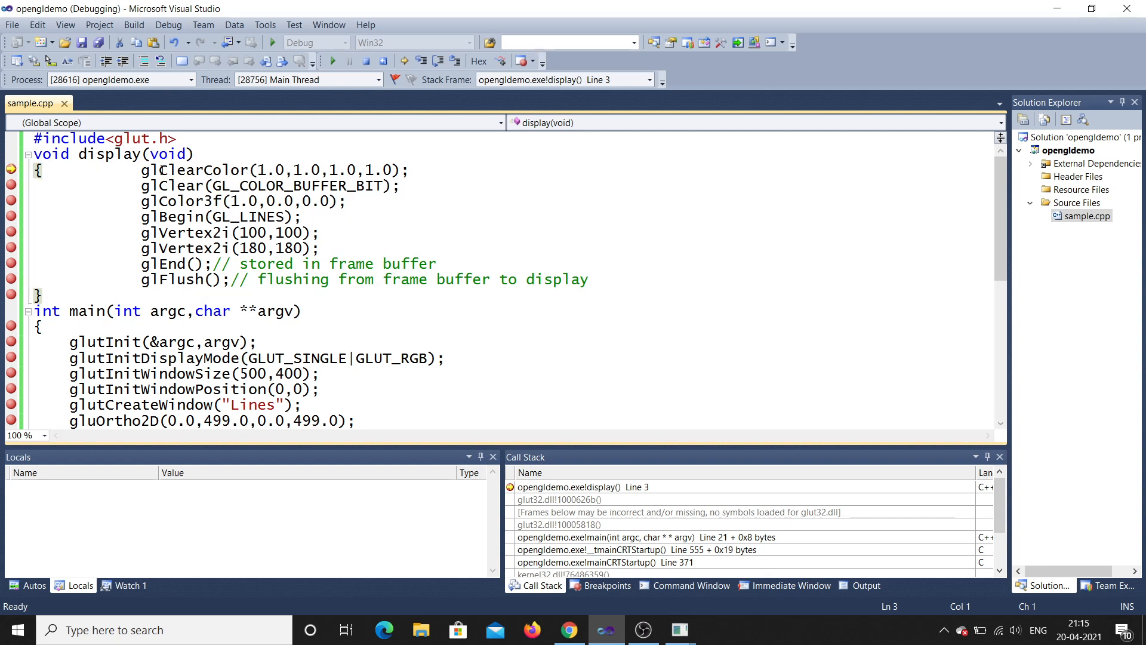
# - Continue through display's drawing calls until paused at its closing brace on line 11
pyautogui.click(331, 61)
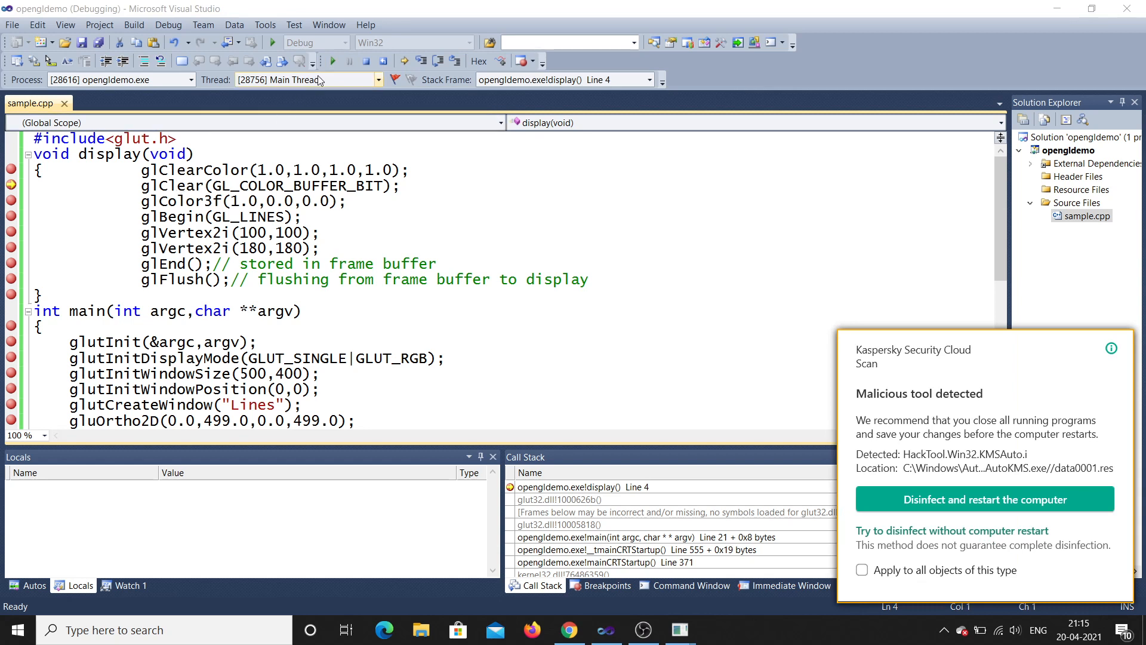
pyautogui.moveTo(332, 61)
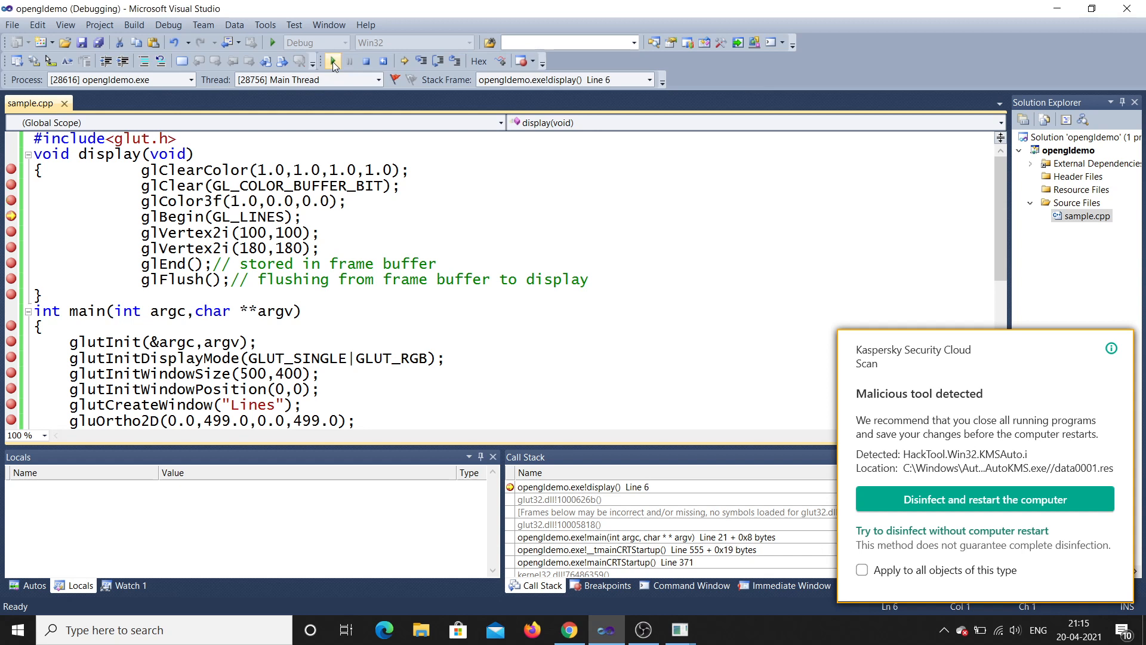
pyautogui.click(333, 61)
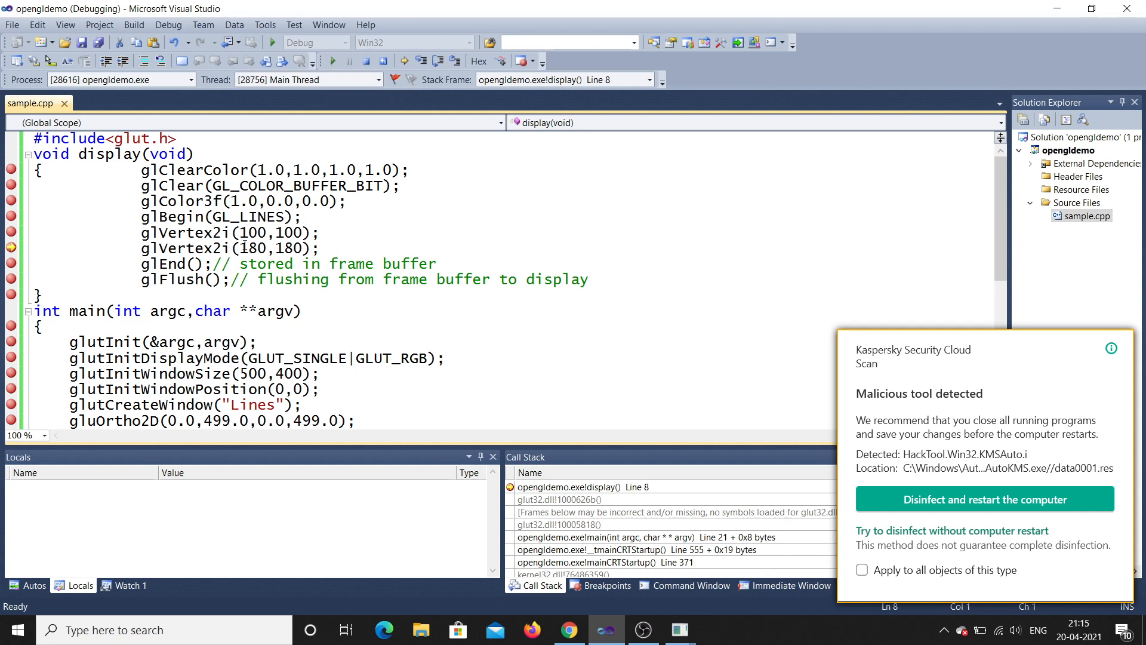
pyautogui.click(332, 61)
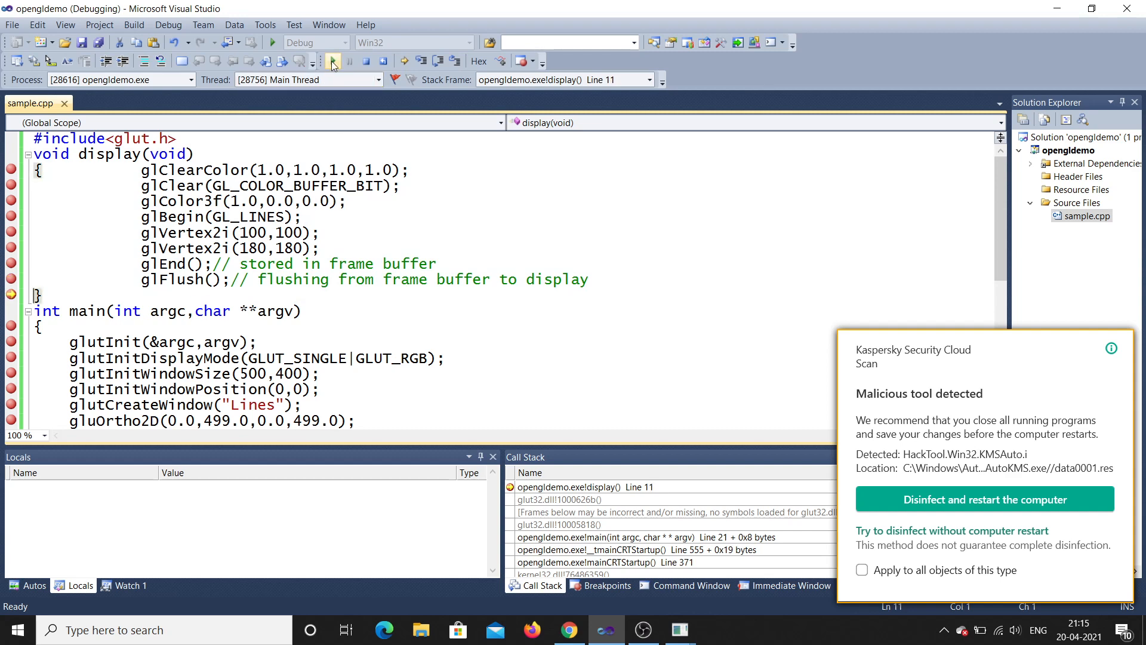
# - Continue once more so opengldemo runs on and opens its Lines program window
pyautogui.click(329, 61)
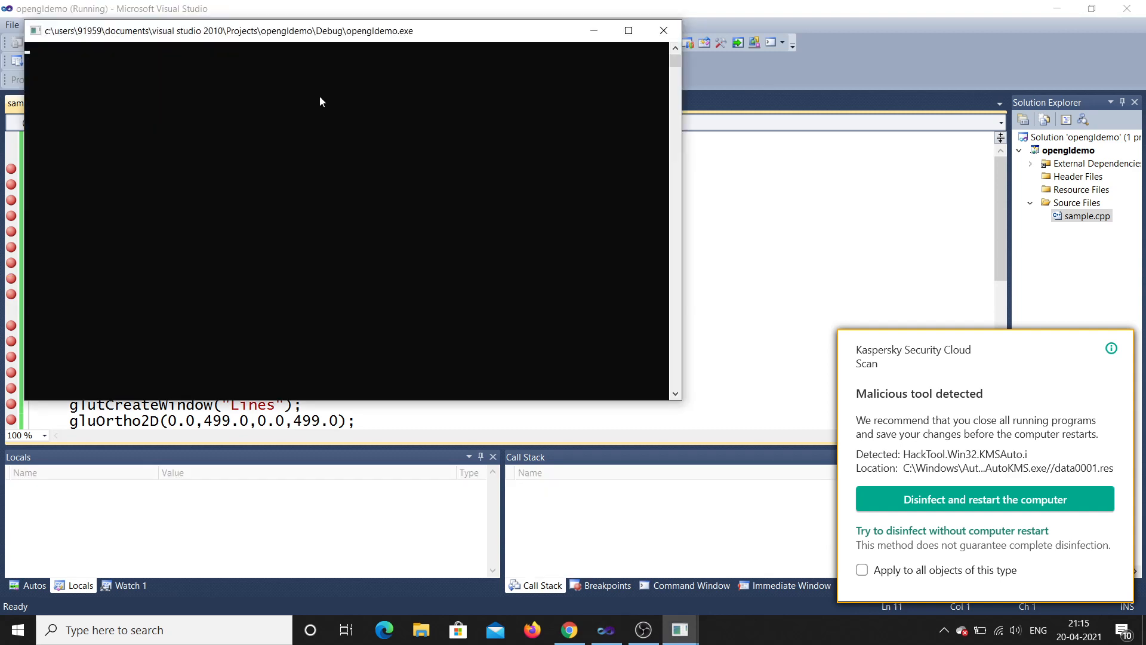
pyautogui.moveTo(605, 428)
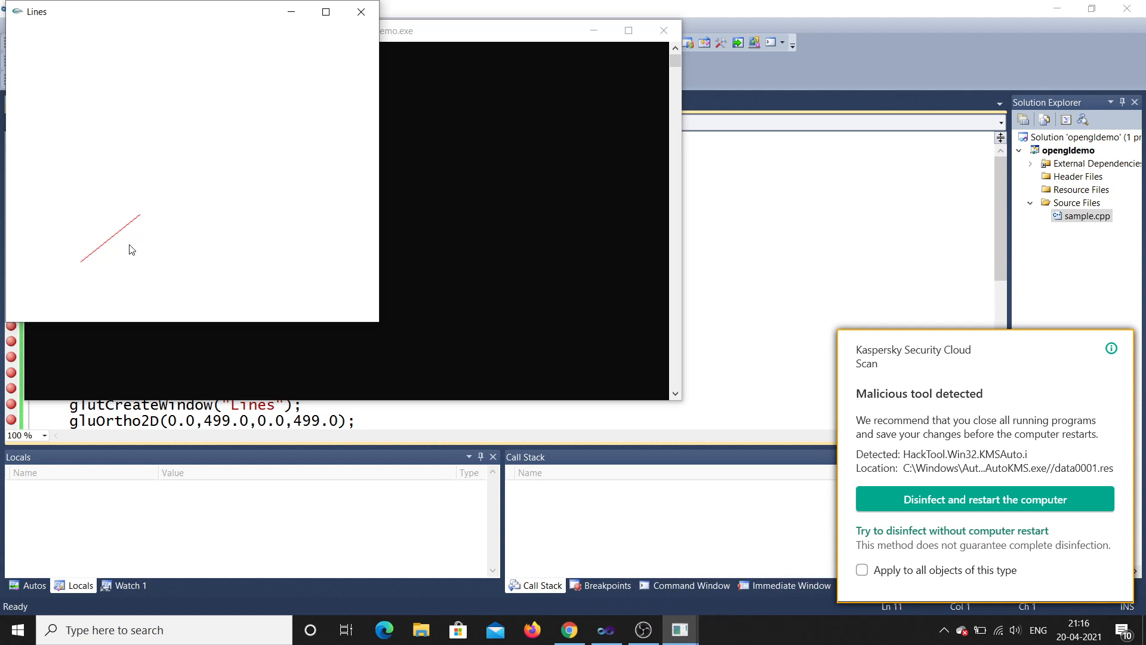
pyautogui.moveTo(84, 216)
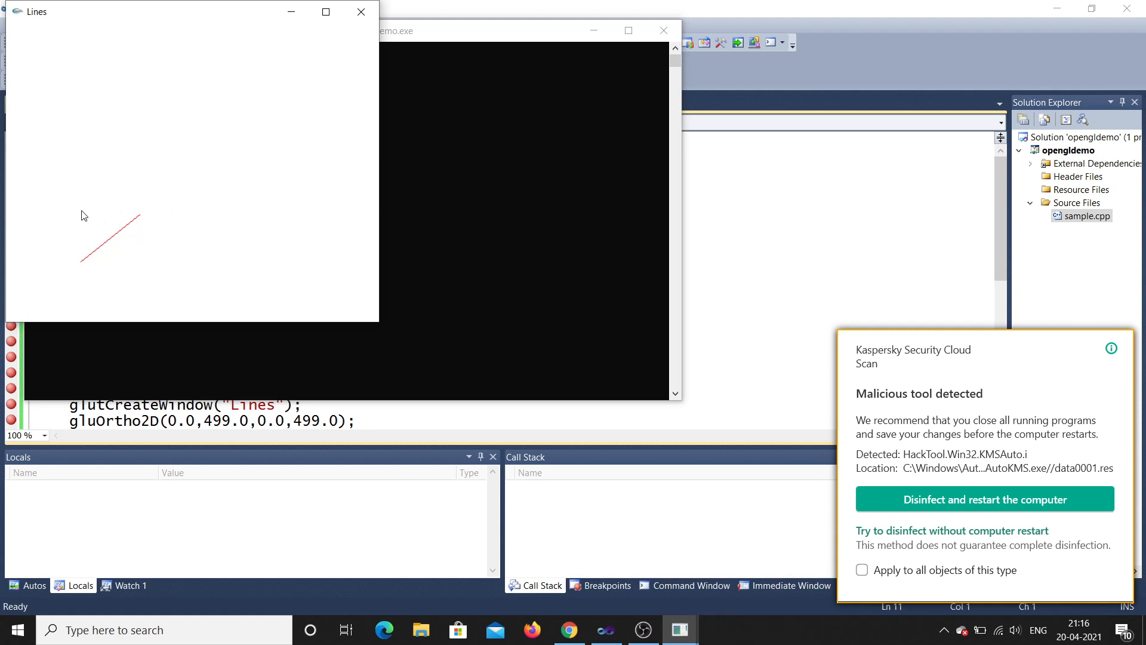
pyautogui.moveTo(100, 230)
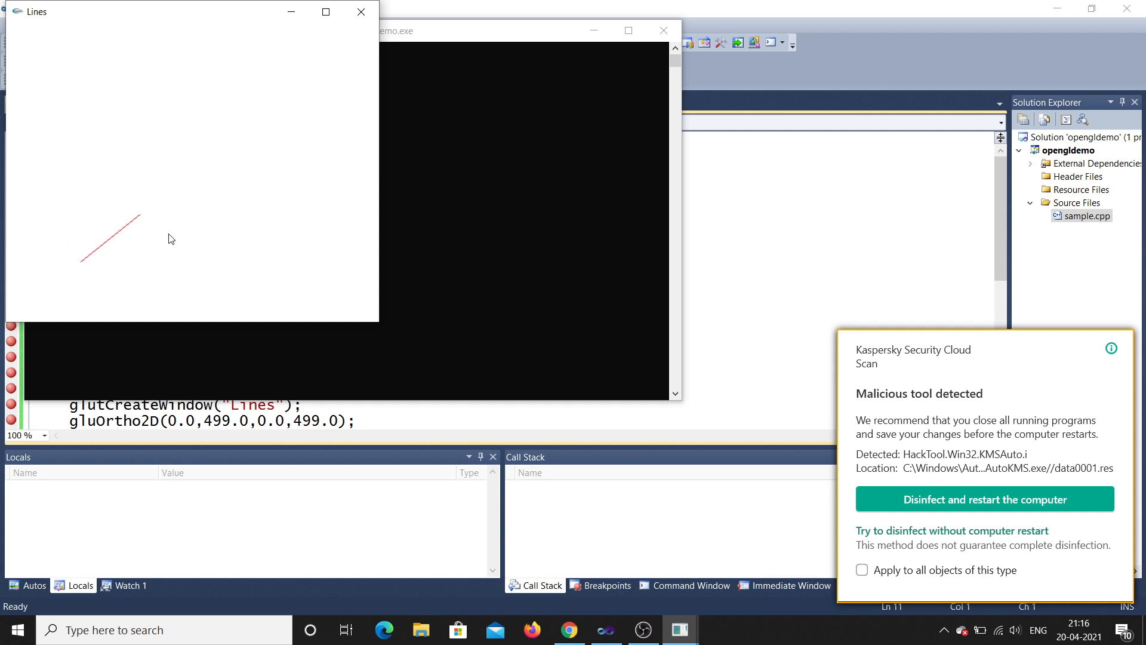
pyautogui.moveTo(245, 164)
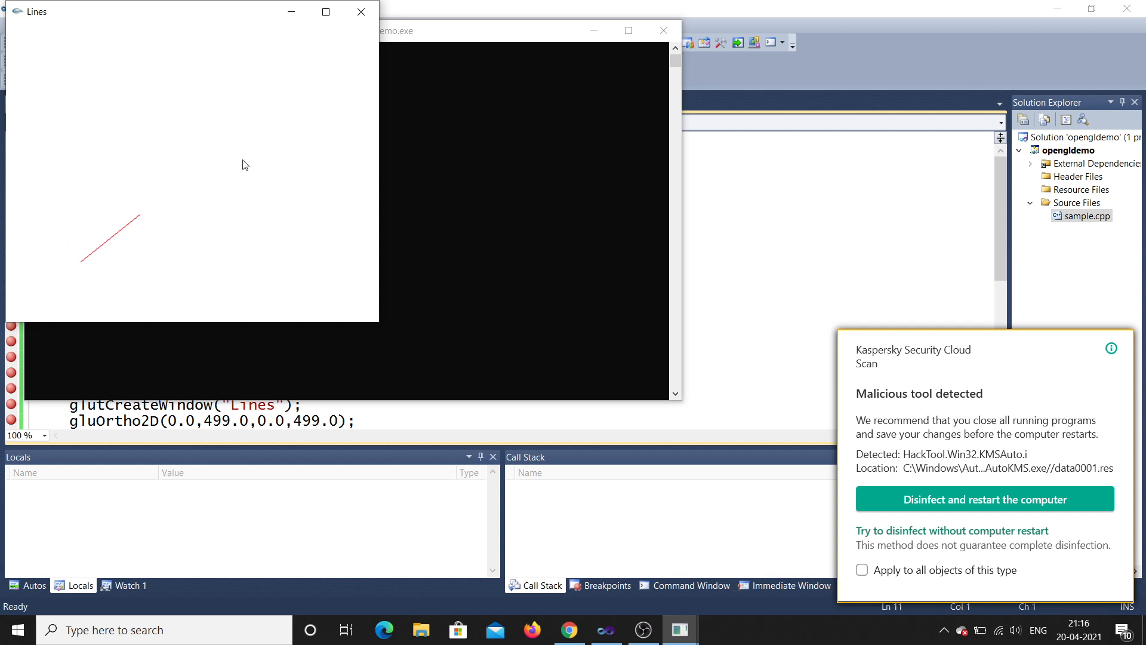